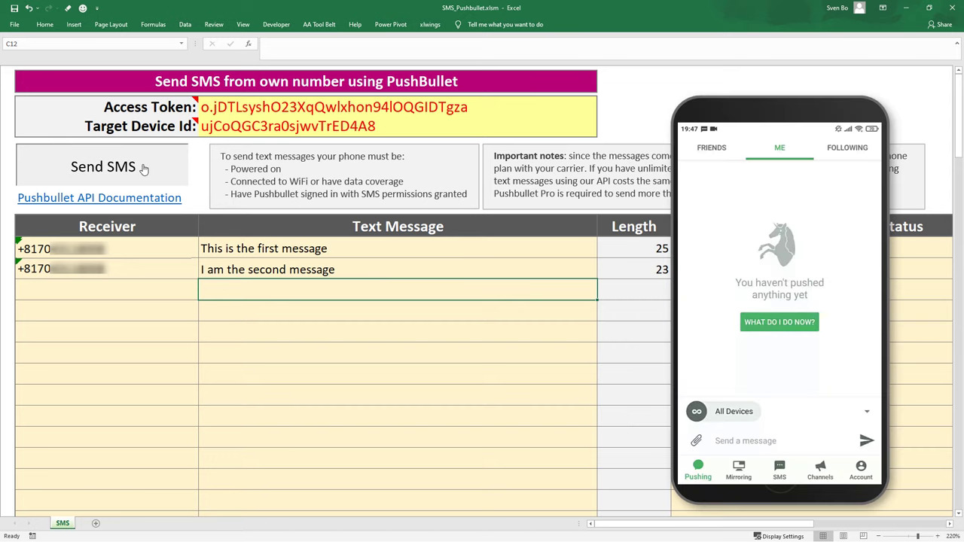
# Run Send SMS for the two queued messages, then open the Pushbullet website
pyautogui.click(103, 167)
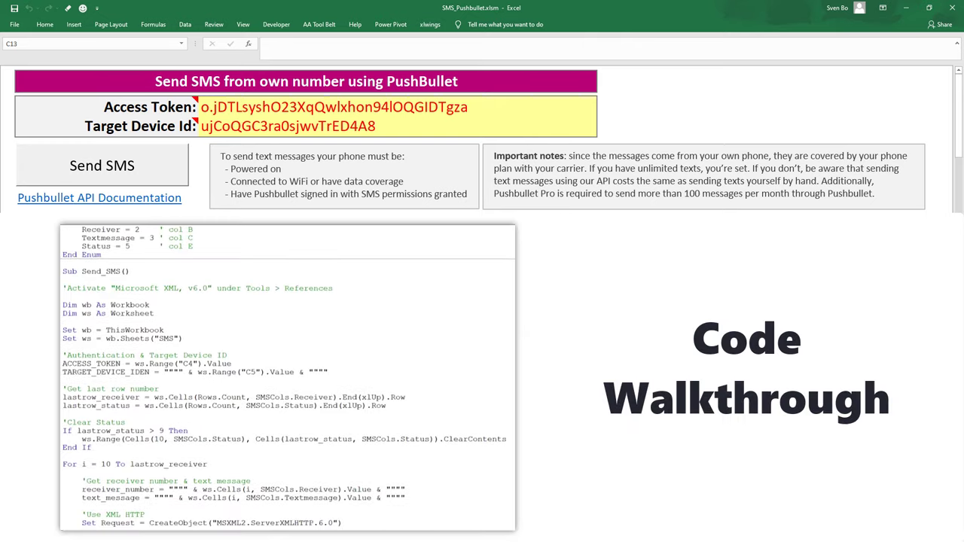
pyautogui.scroll(-3)
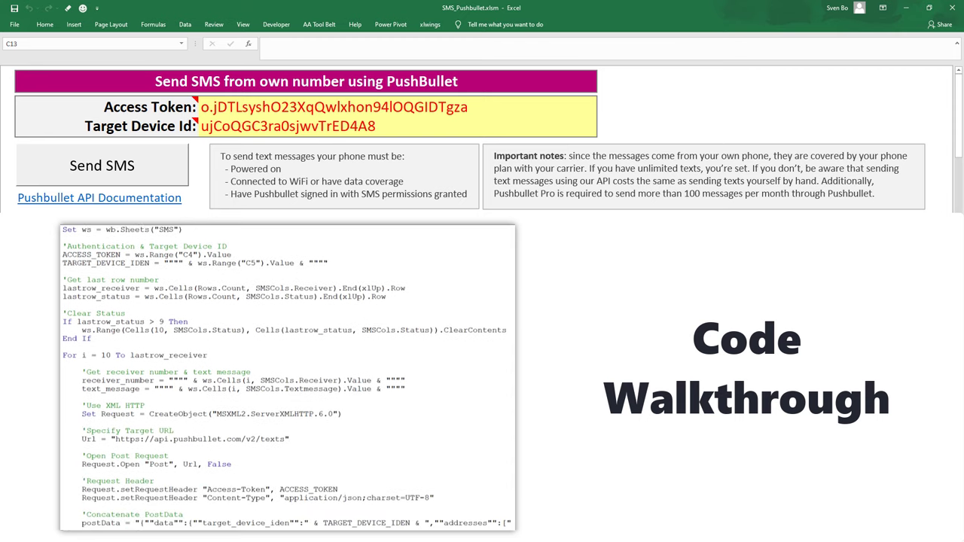
pyautogui.scroll(-3)
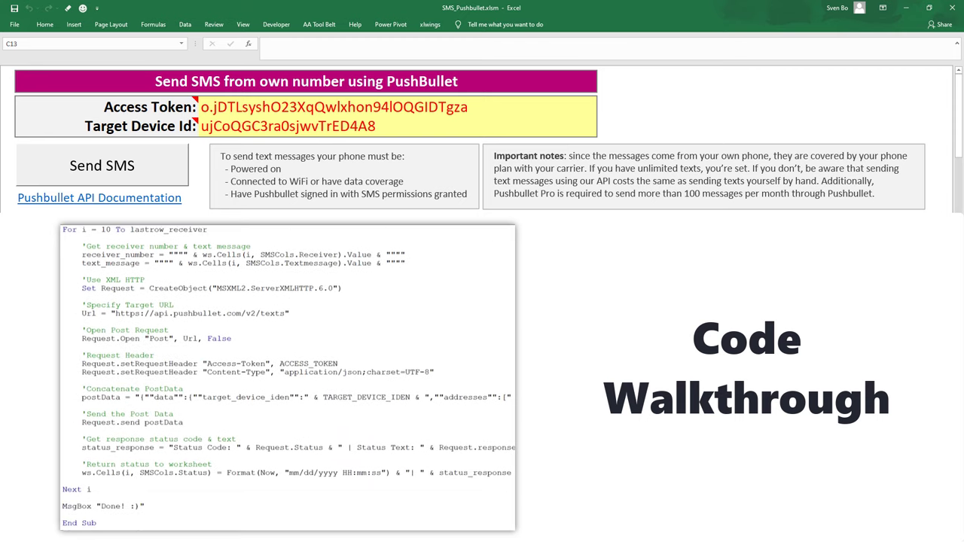
pyautogui.click(98, 198)
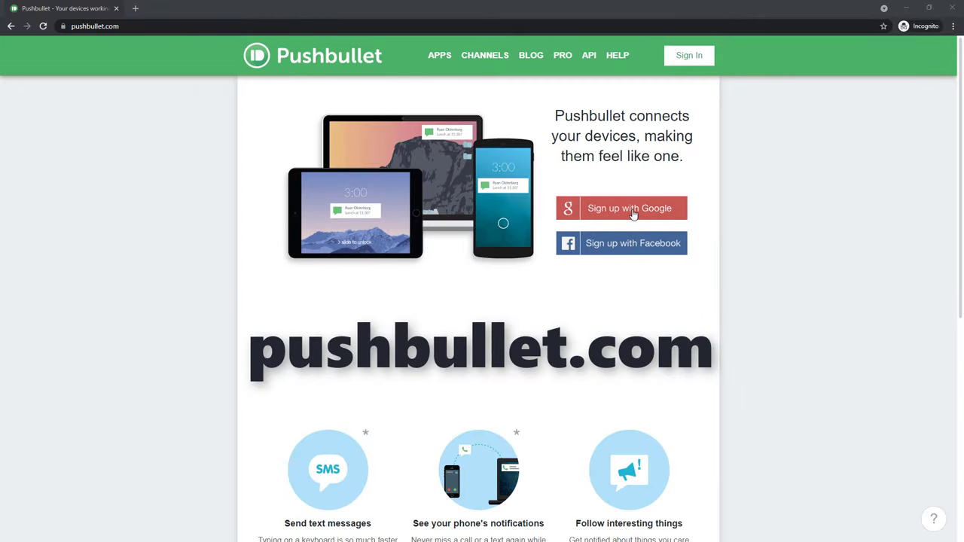
# Sign up on pushbullet.com with Google and choose Set up your phone
pyautogui.click(630, 208)
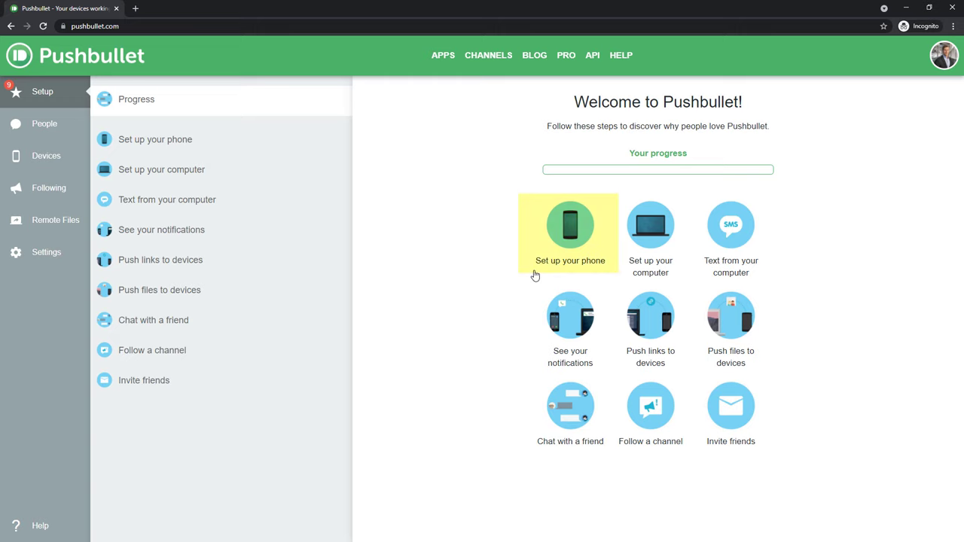
pyautogui.click(570, 233)
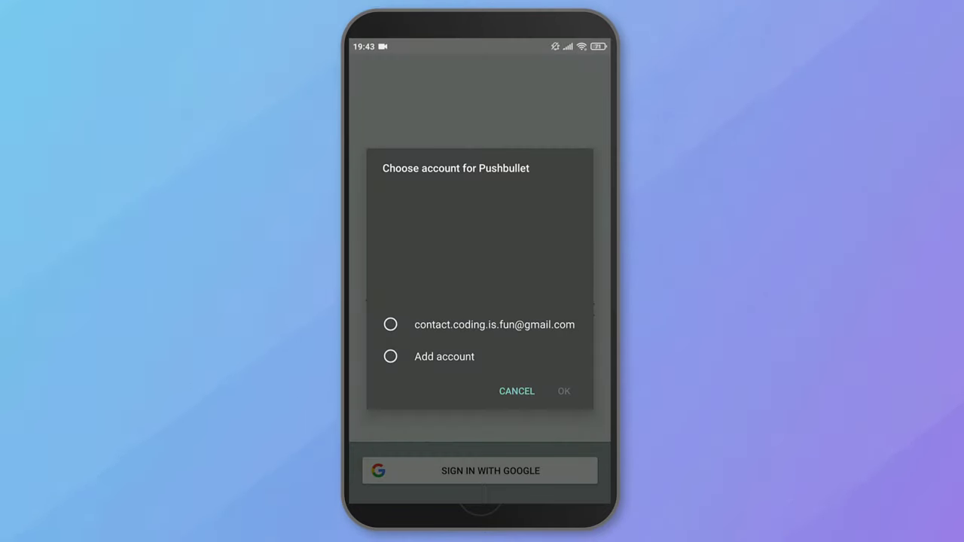
# Sign in with the Google account and grant notification access and SMS permission
pyautogui.click(391, 324)
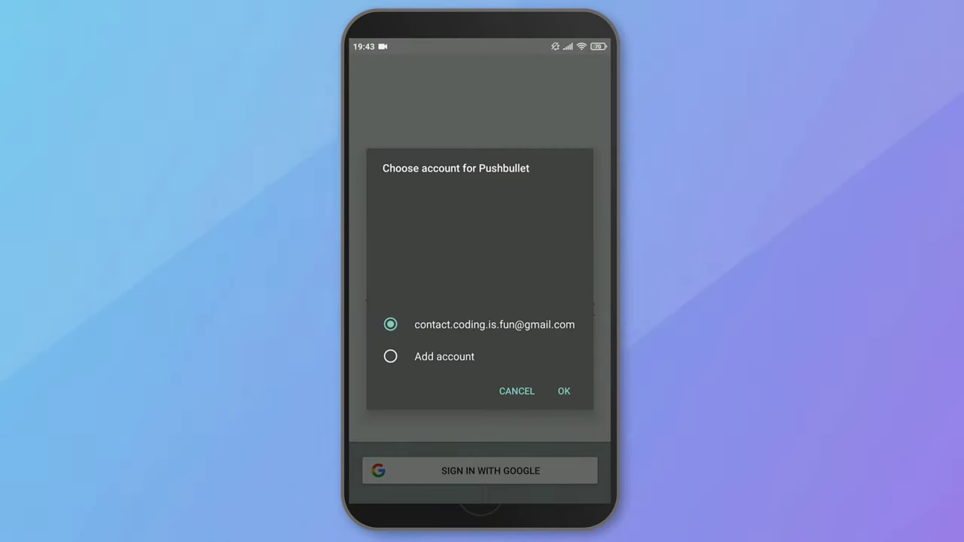
pyautogui.click(564, 391)
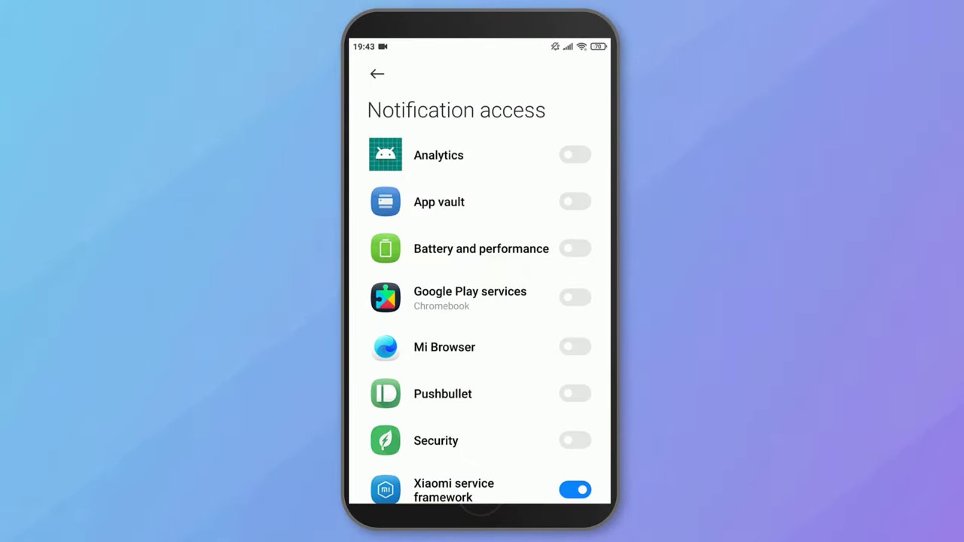
pyautogui.click(575, 393)
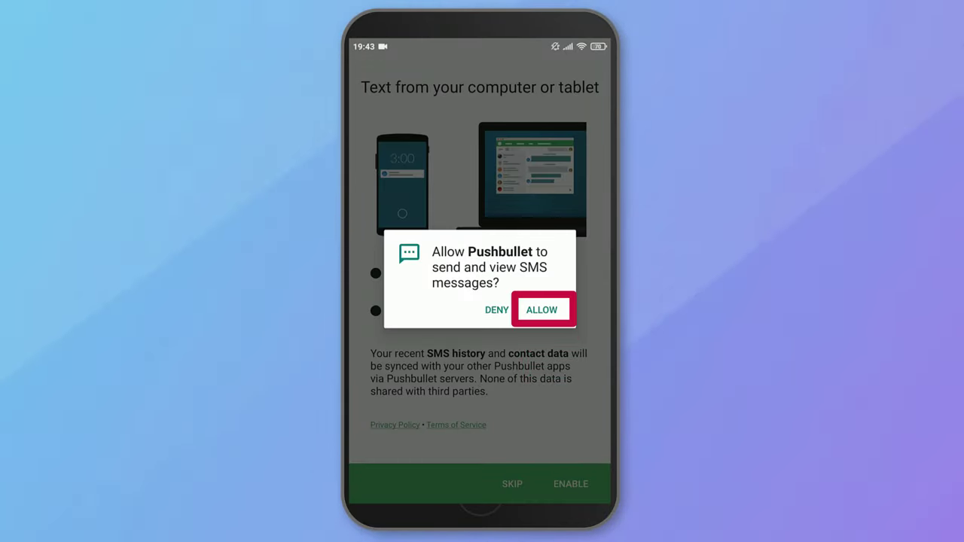
pyautogui.moveTo(542, 309)
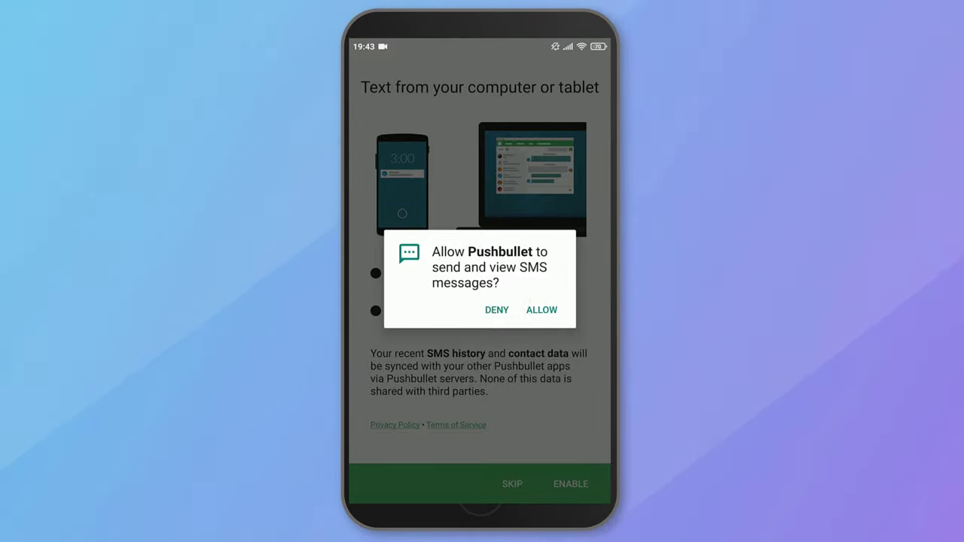
pyautogui.click(542, 310)
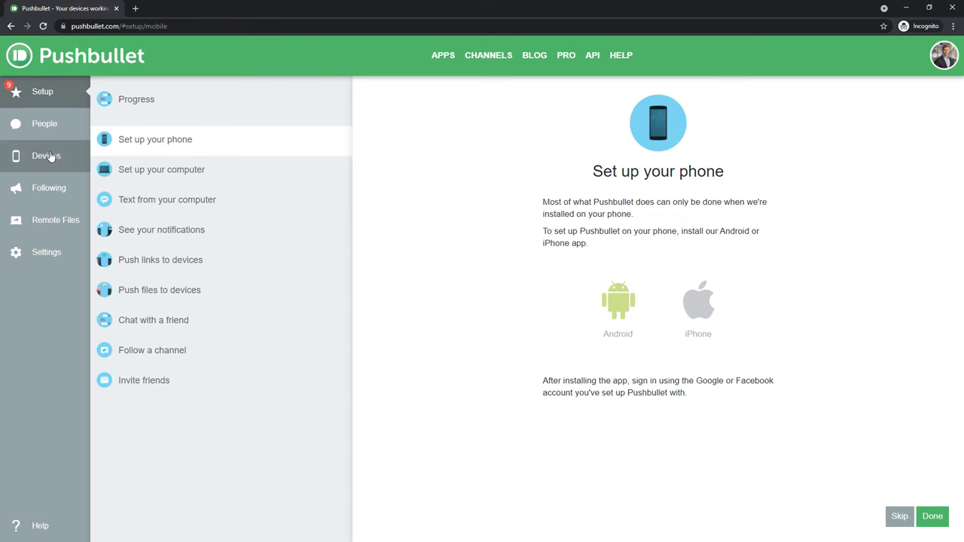
# Confirm the phone is listed under Devices, then download the Windows installer
pyautogui.click(46, 156)
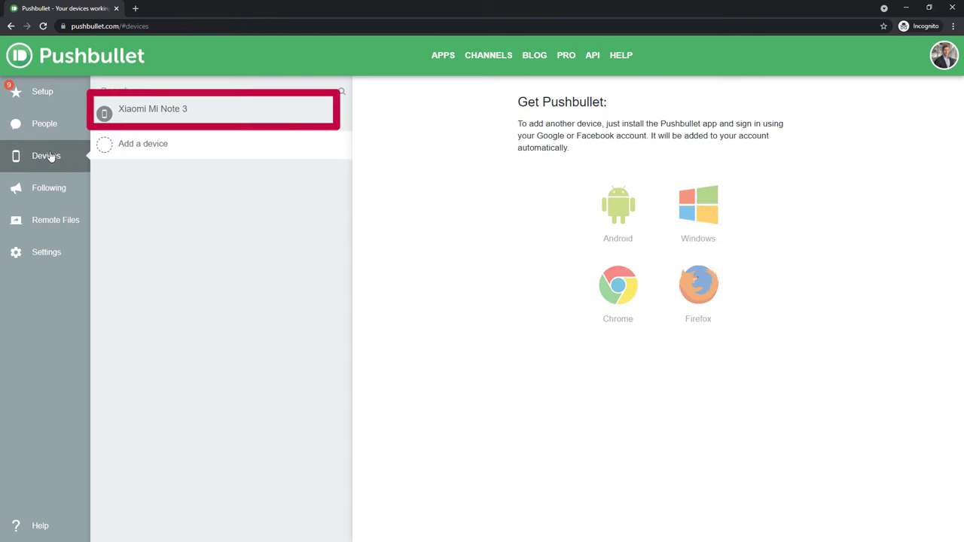
pyautogui.click(42, 92)
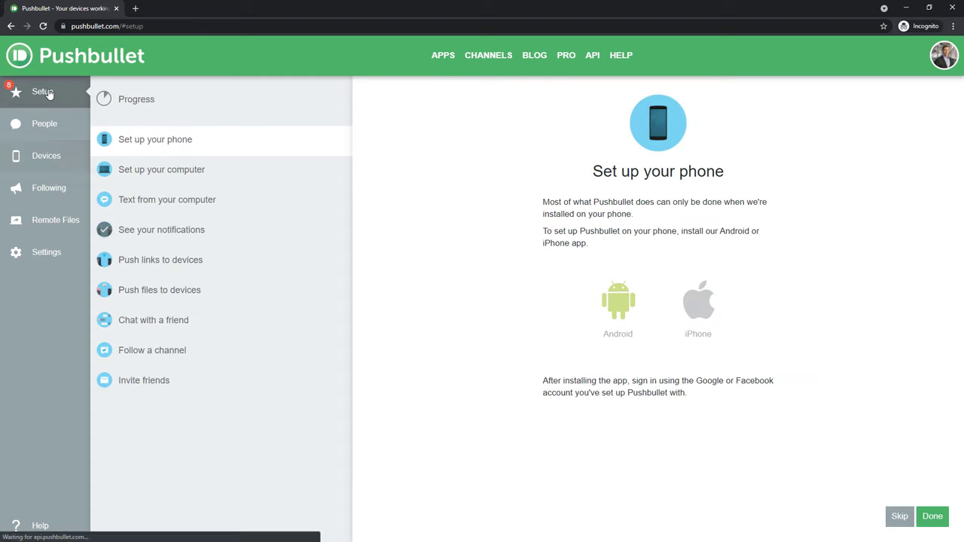
pyautogui.click(161, 168)
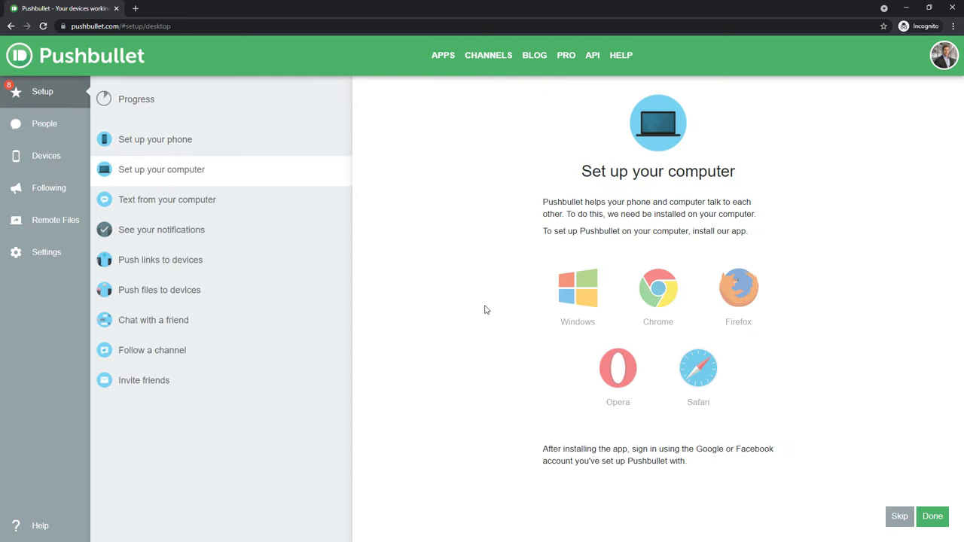
pyautogui.click(578, 288)
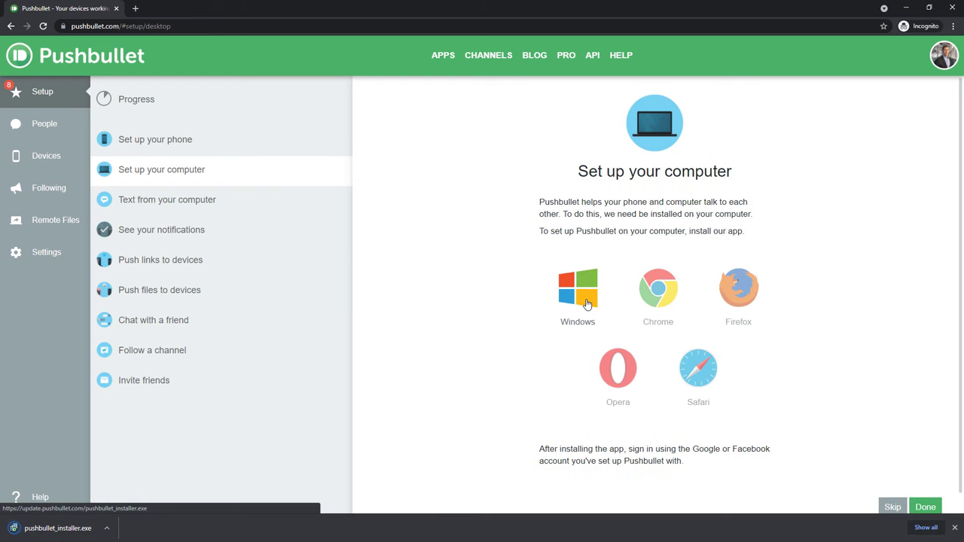
# Install and launch the Pushbullet desktop app, then view its SMS section
pyautogui.click(58, 528)
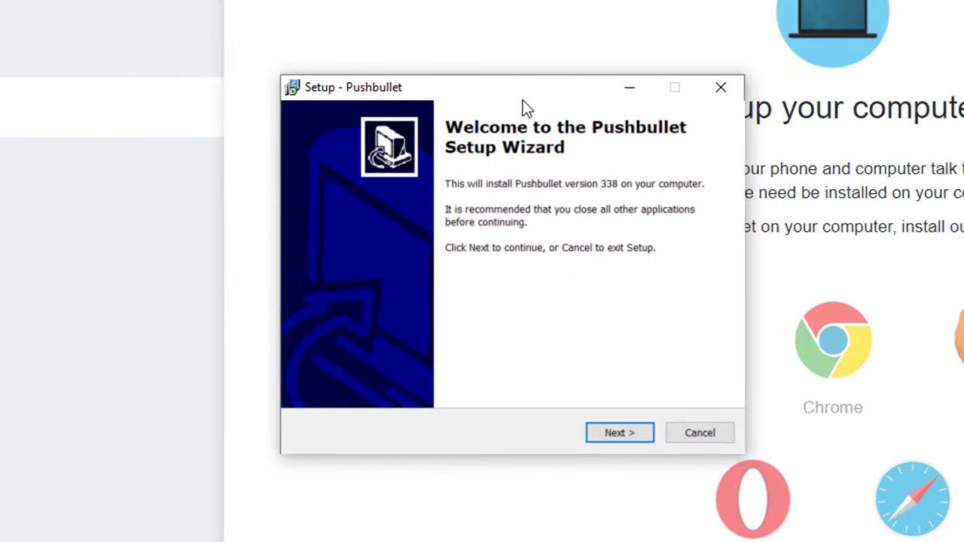
pyautogui.click(619, 433)
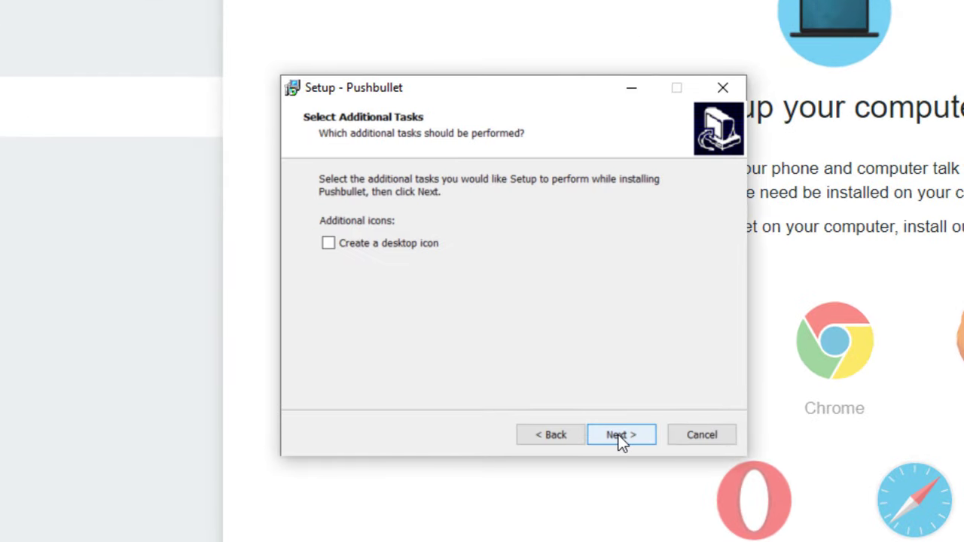
pyautogui.click(620, 435)
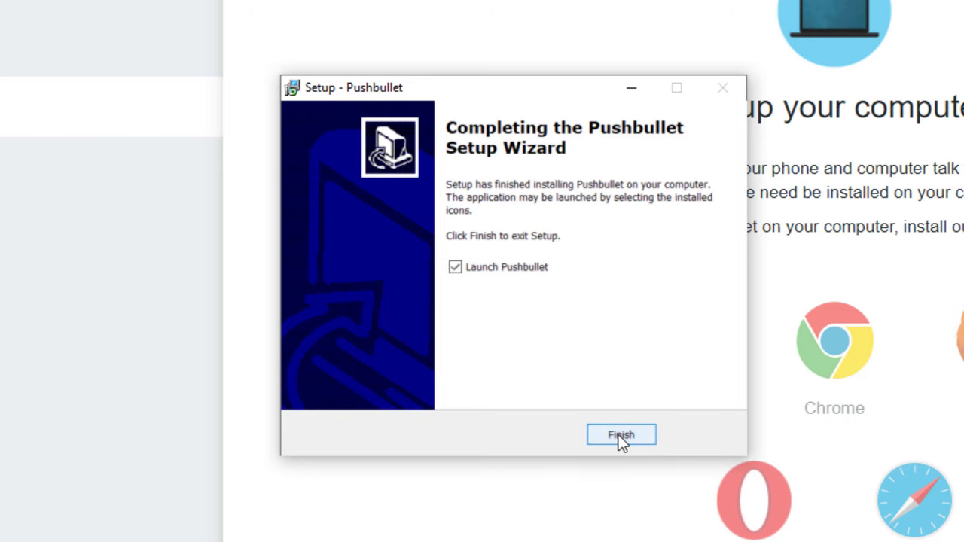
pyautogui.click(621, 434)
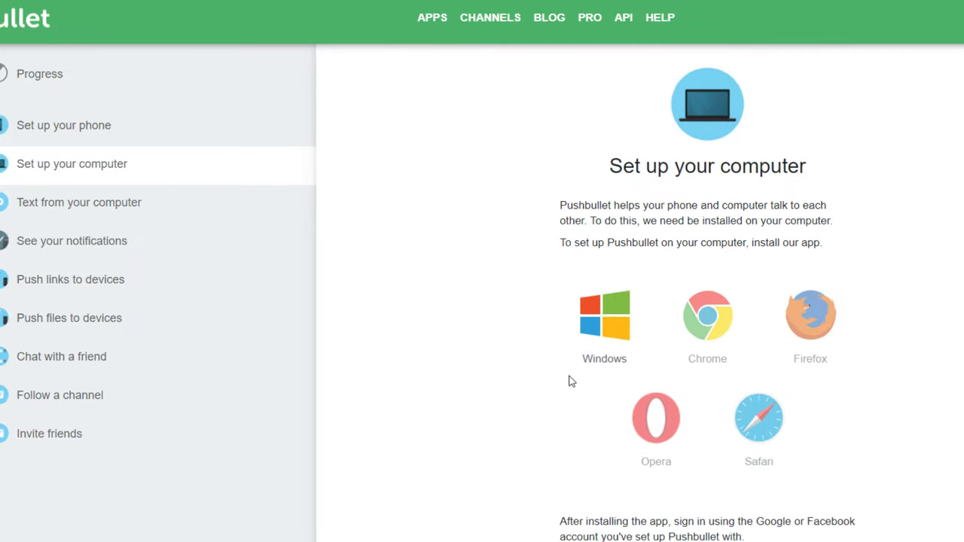
pyautogui.click(604, 314)
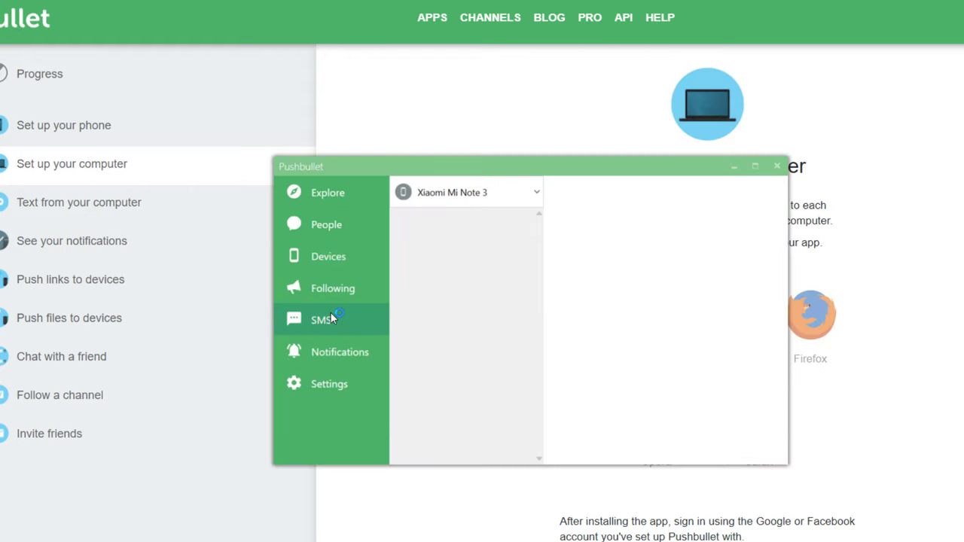
pyautogui.click(322, 320)
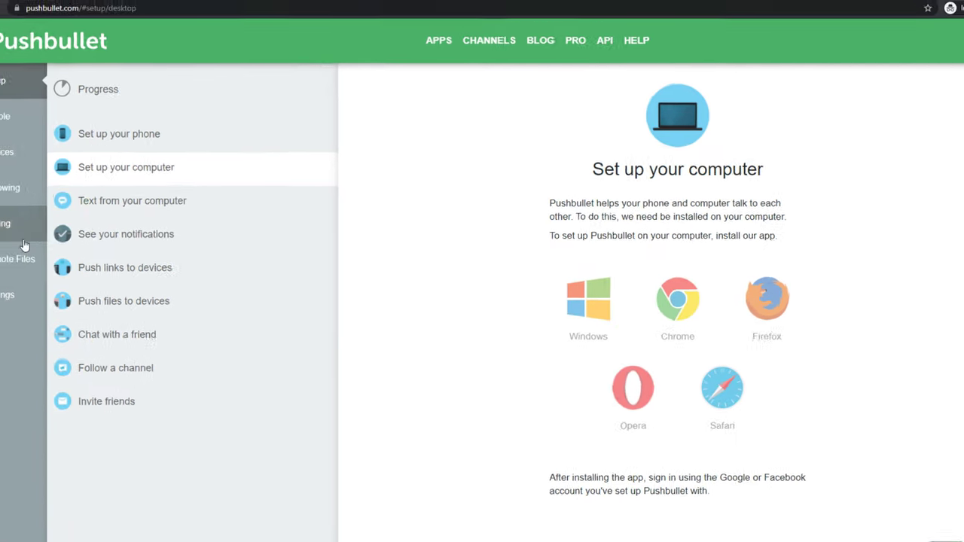
# Create an access token in Settings and select the Xiaomi Mi Note 3 device
pyautogui.click(46, 284)
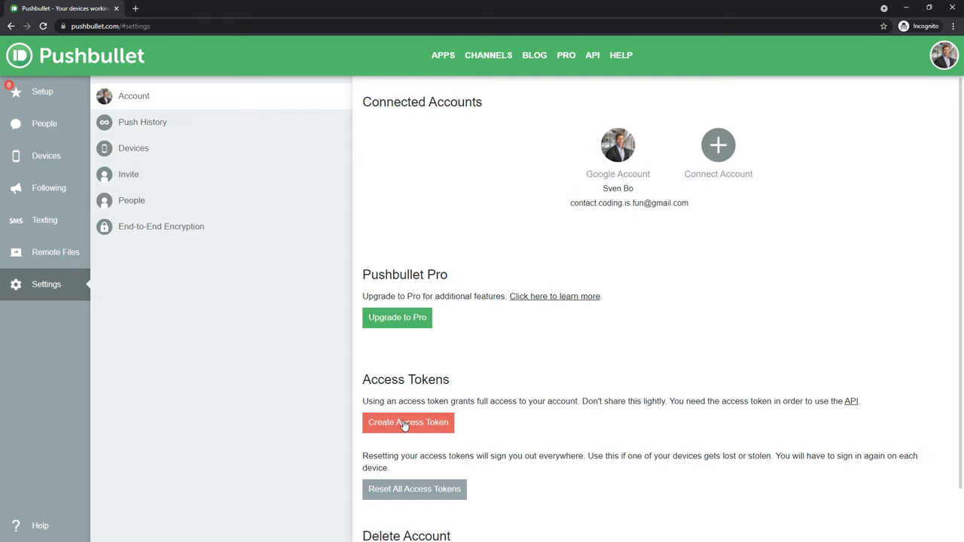
pyautogui.click(408, 422)
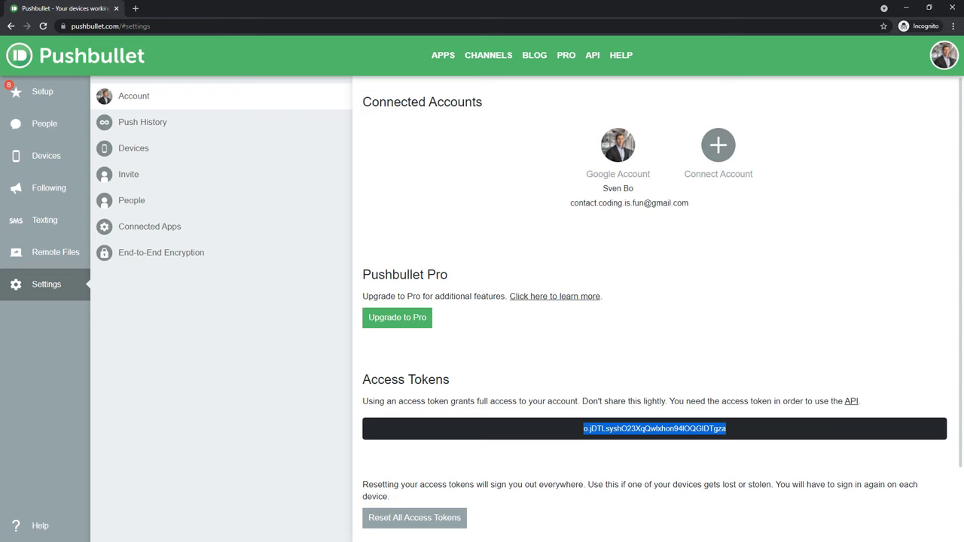
pyautogui.click(46, 156)
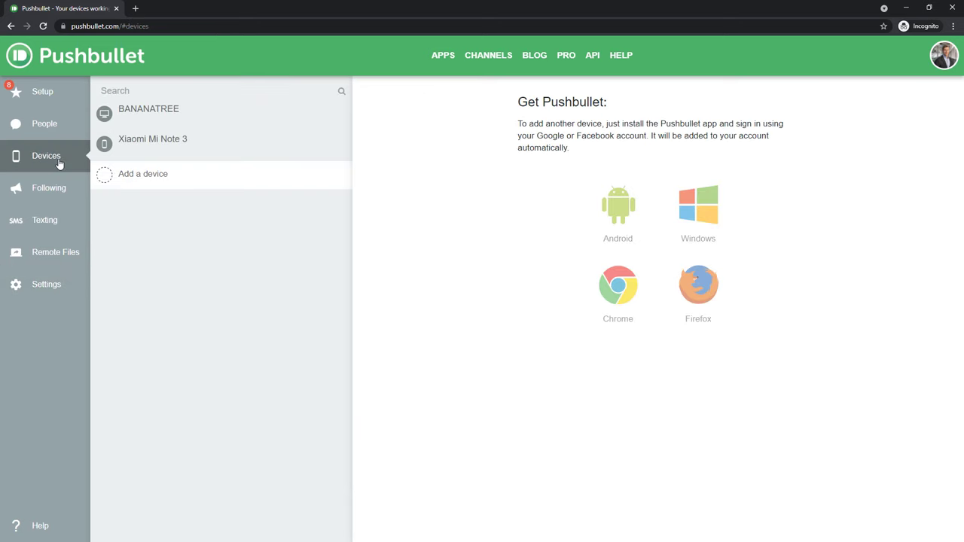
pyautogui.click(153, 142)
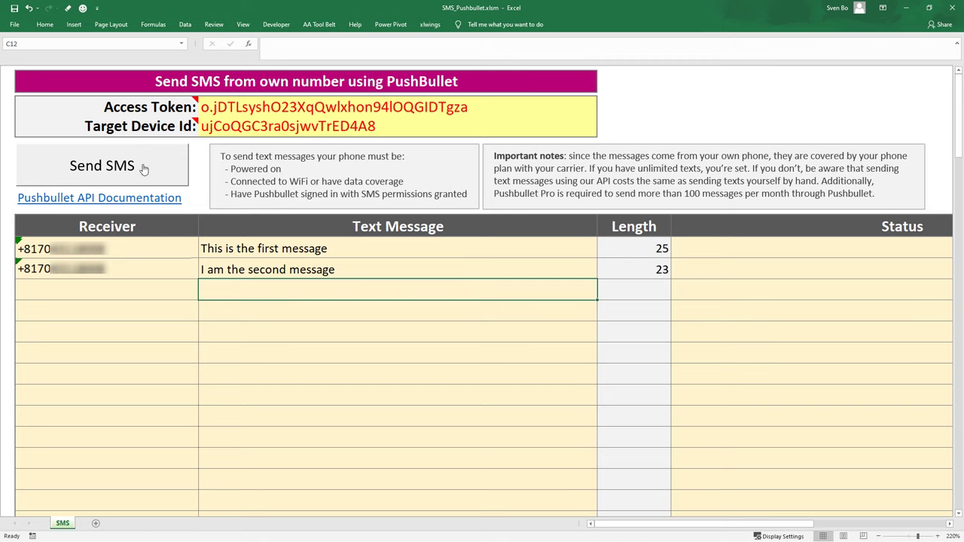
# Send both messages with Send SMS and dismiss the Done! confirmation
pyautogui.click(103, 166)
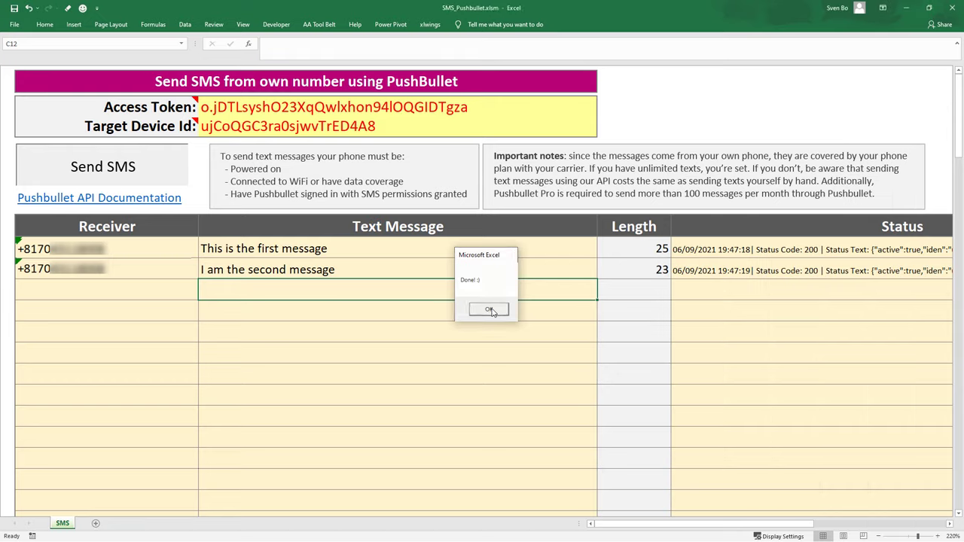
pyautogui.click(489, 310)
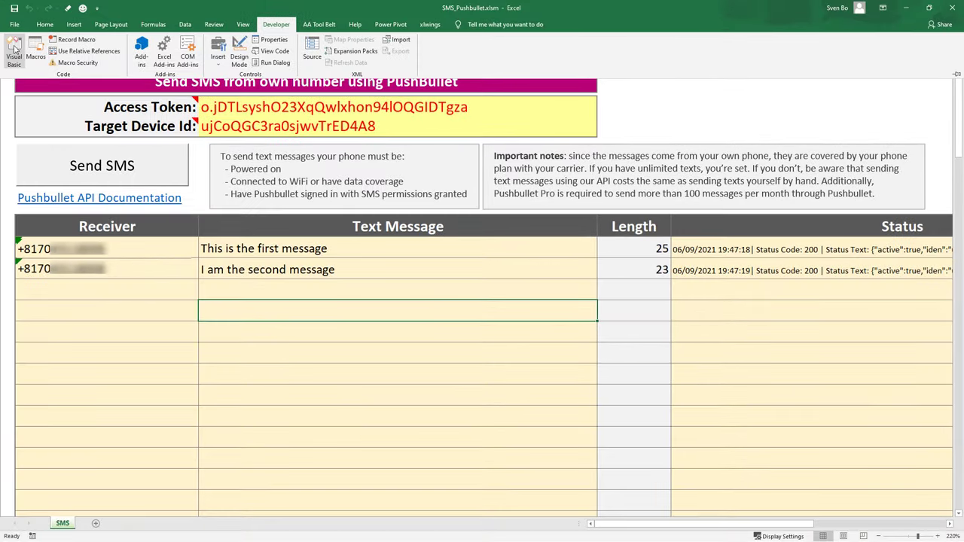
# Open the Visual Basic editor to view the Send_SMS macro code
pyautogui.click(13, 49)
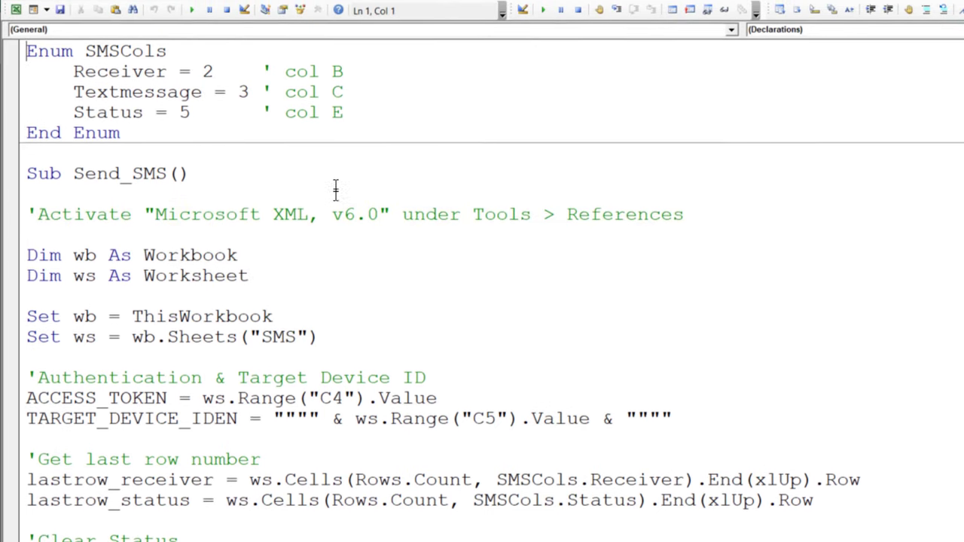
pyautogui.click(253, 28)
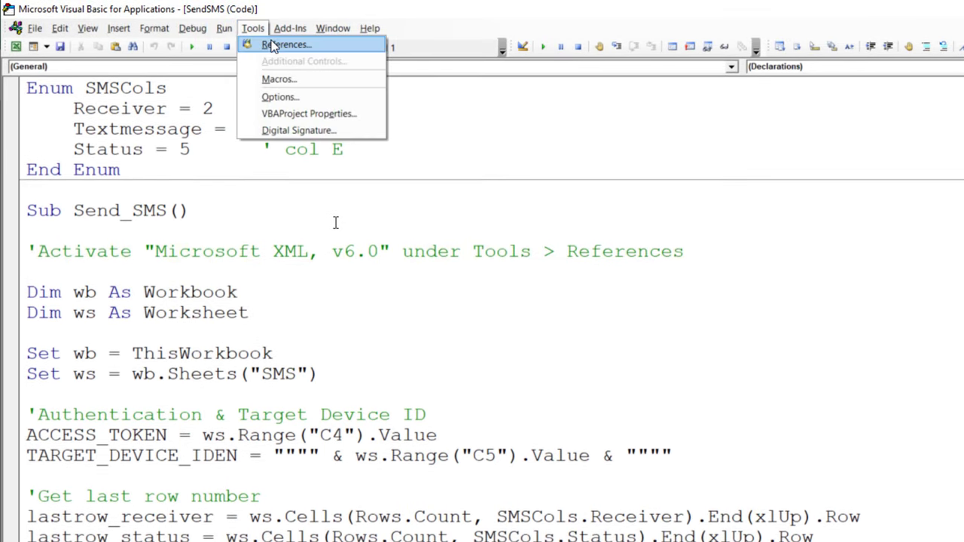
pyautogui.click(287, 44)
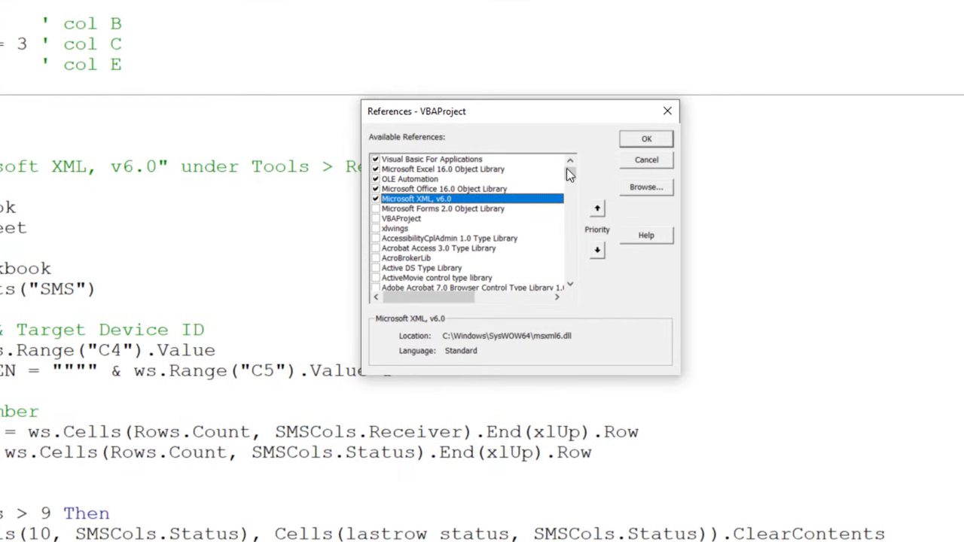
pyautogui.click(645, 139)
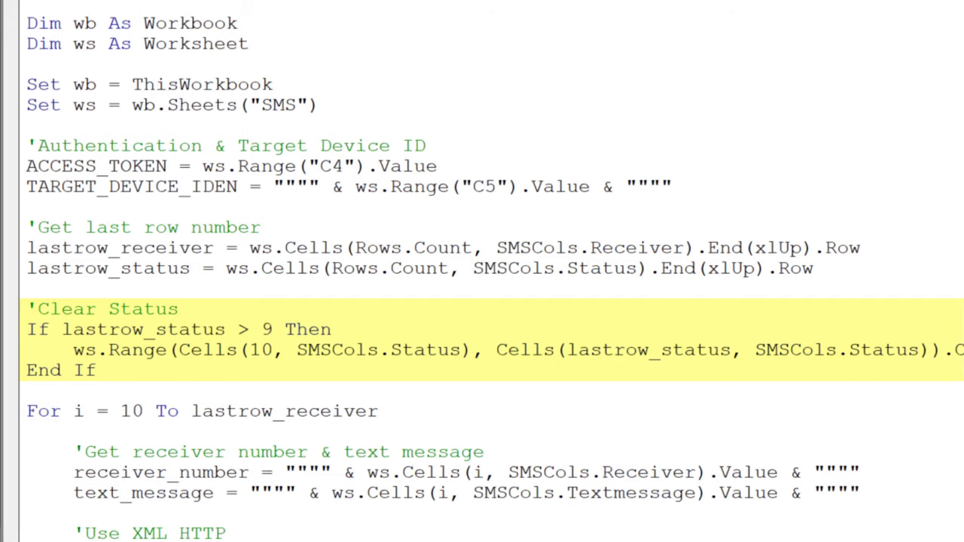
pyautogui.scroll(-3)
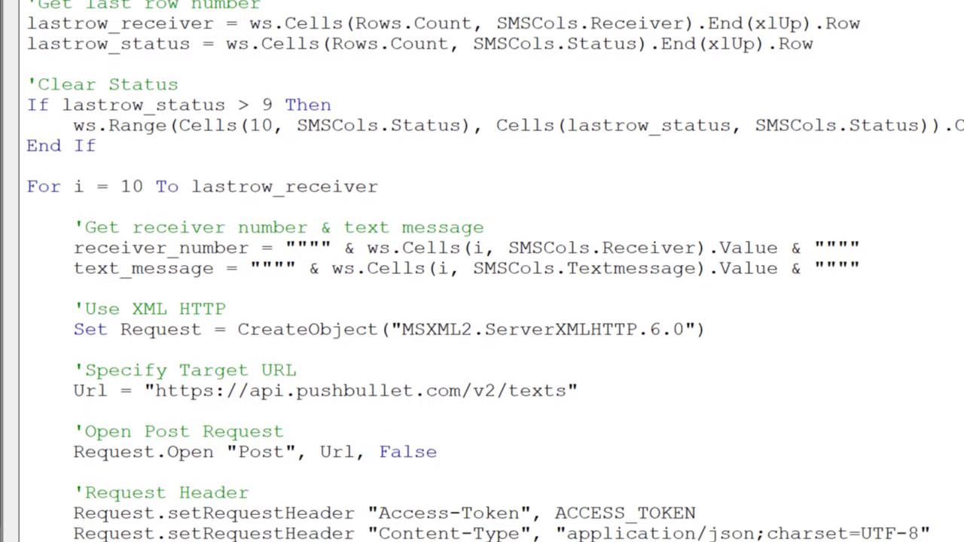
pyautogui.scroll(-3)
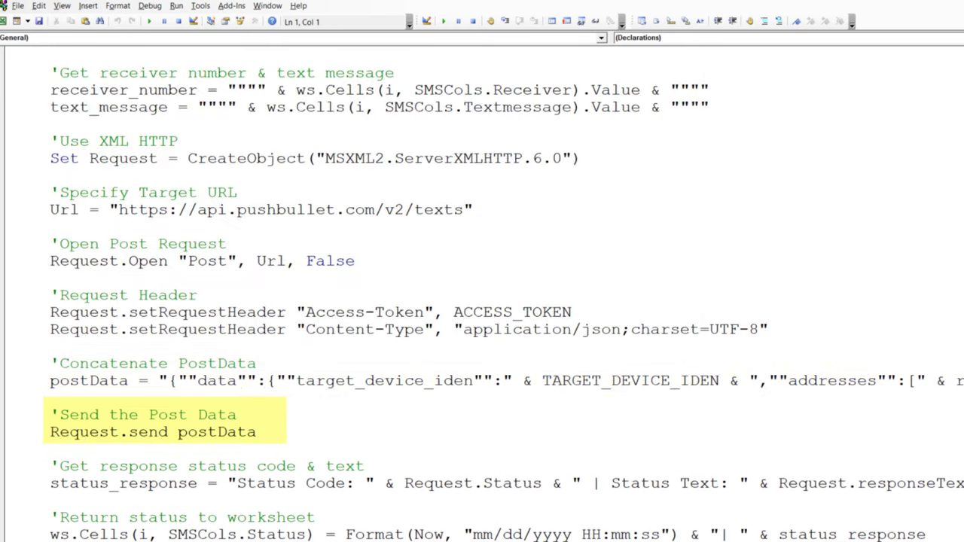
pyautogui.scroll(-3)
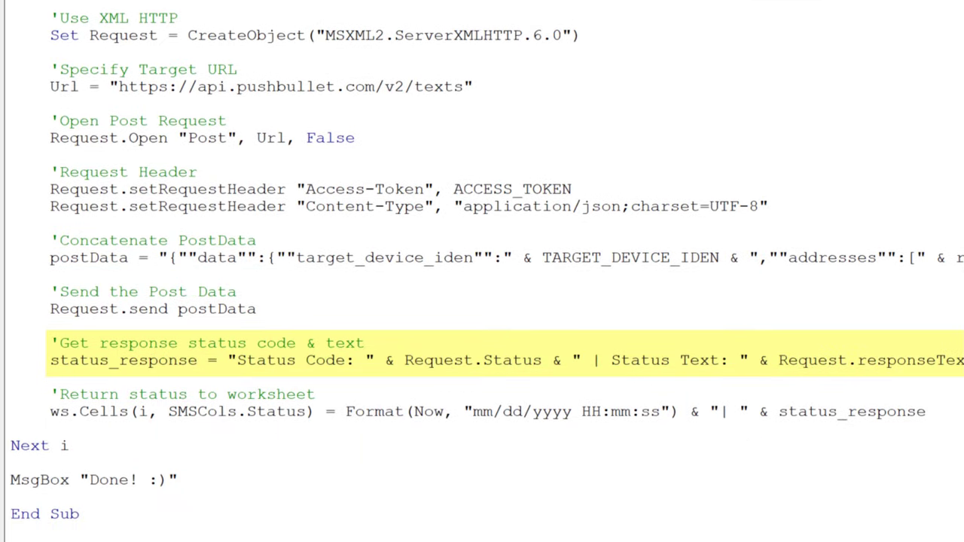